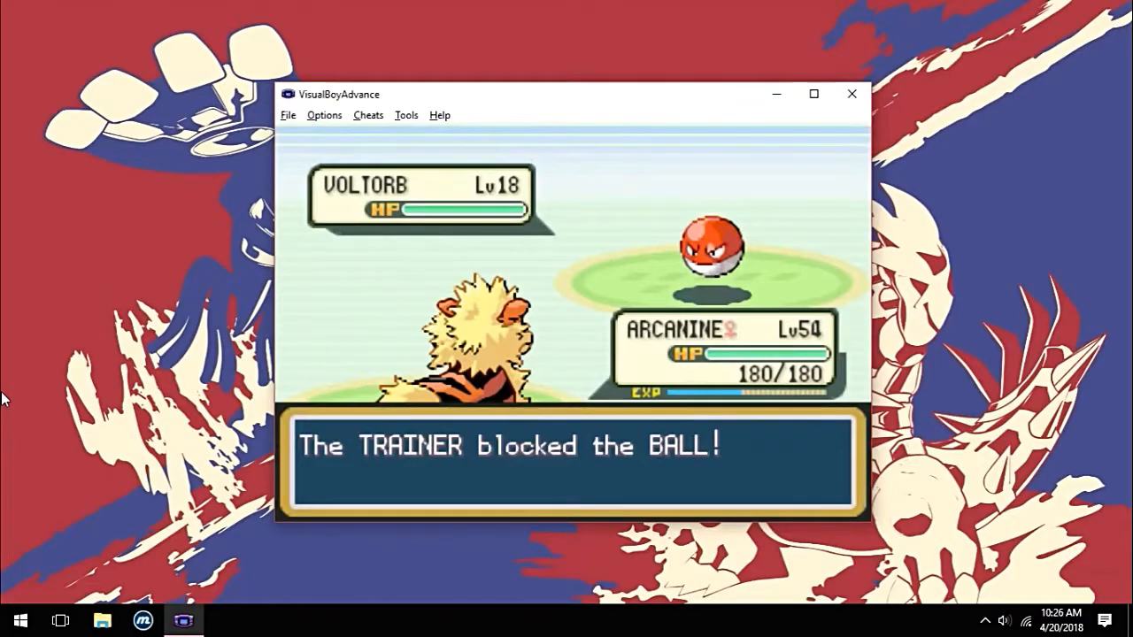
Open the Cheats menu's Cheat list dialog for the running Fire Red game
click(850, 94)
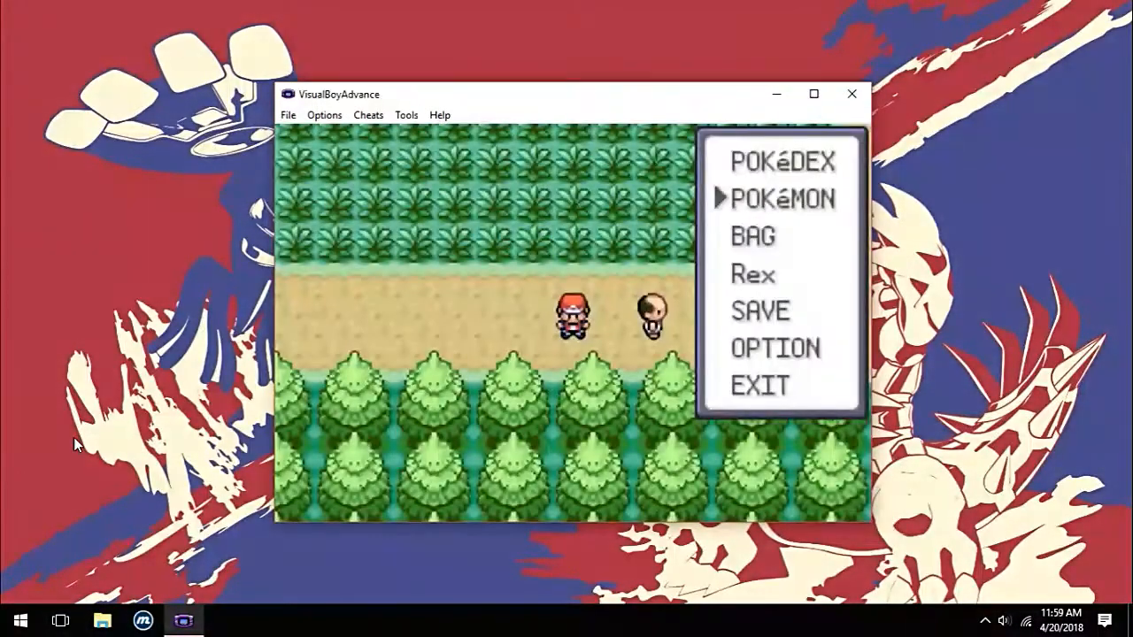
click(368, 114)
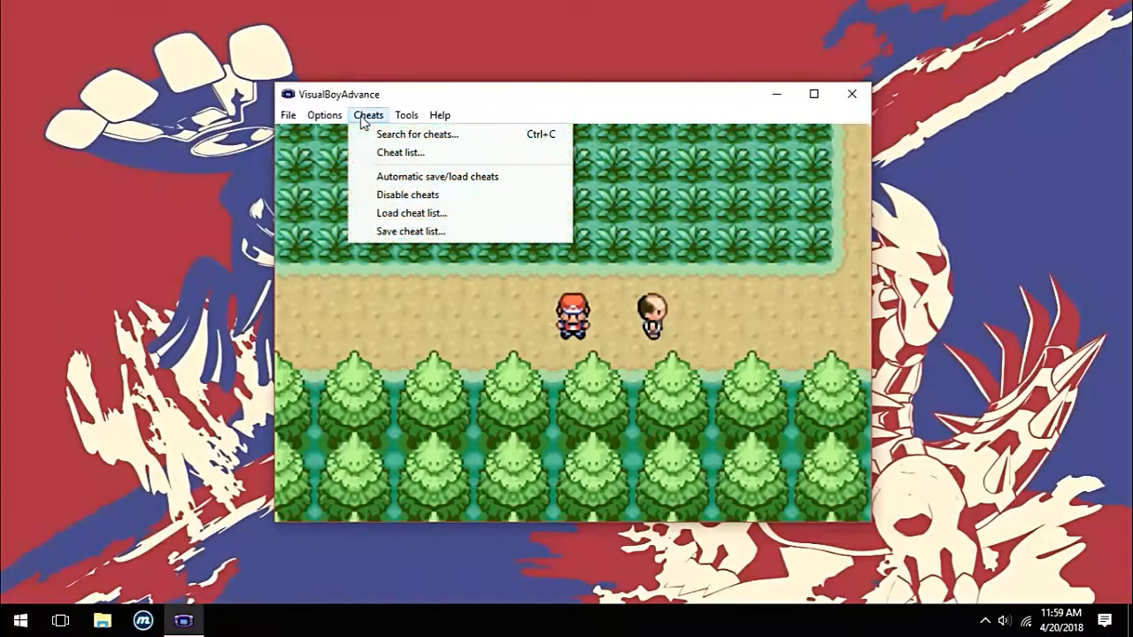
click(400, 153)
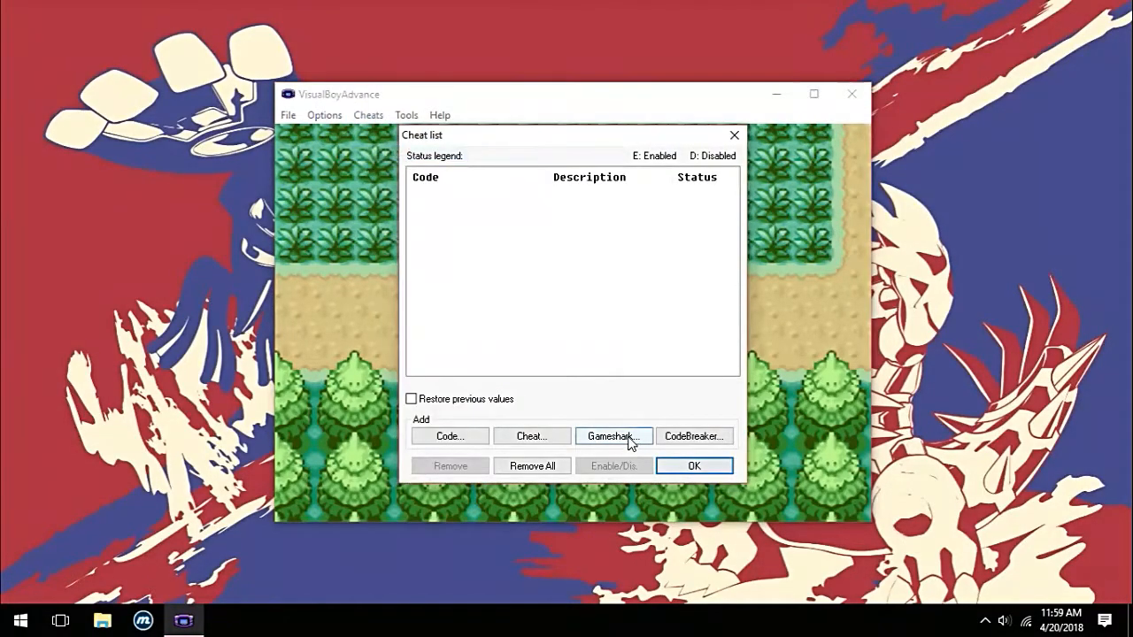
Add an enabled GameShark code described 'Catch Trainers Pokemon' and close the cheat list
click(613, 435)
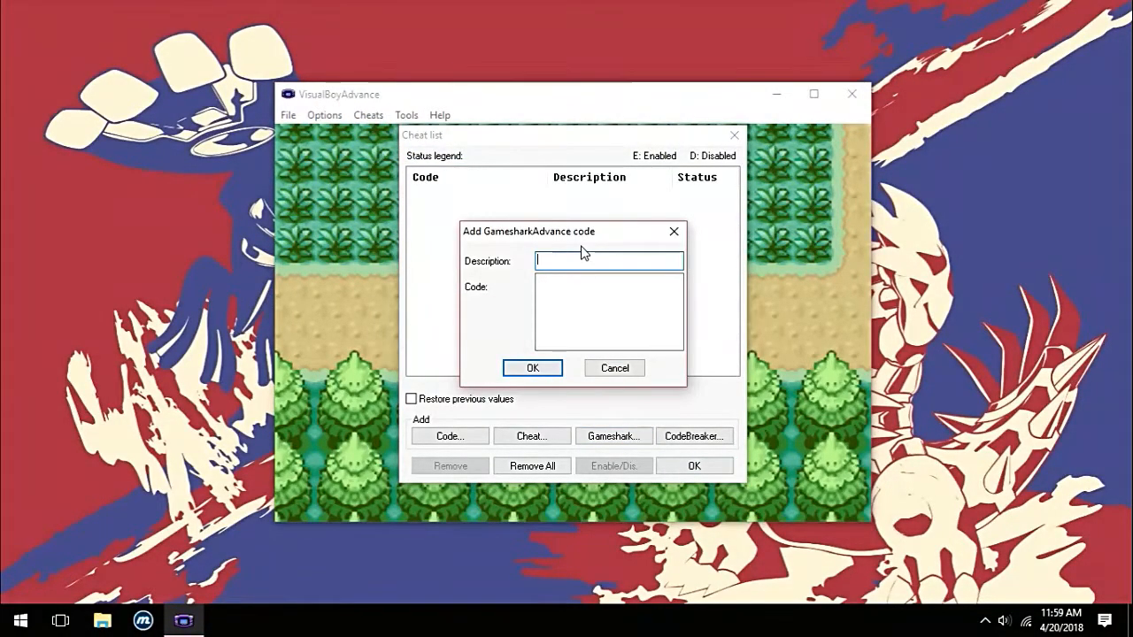
text(Catch Tr)
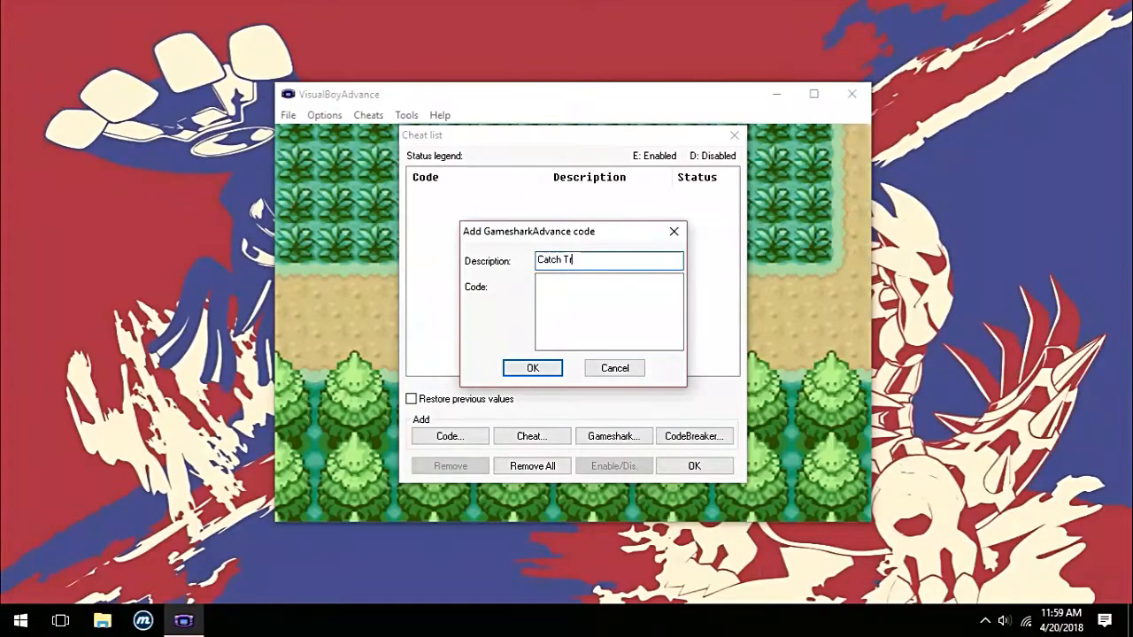
text(ainers P)
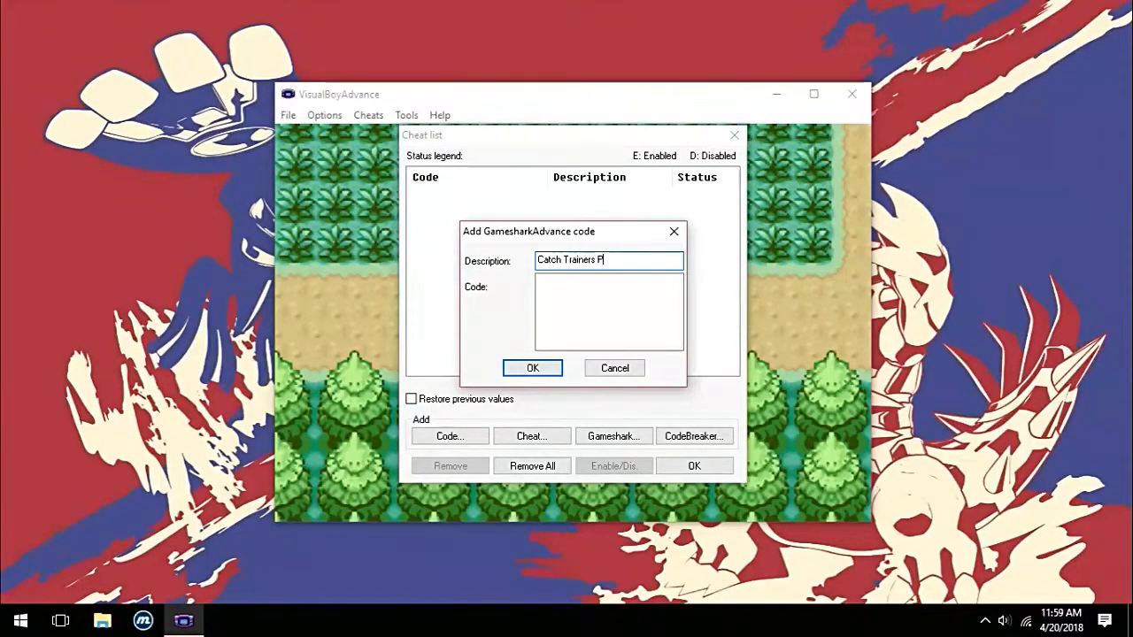
text(okemon)
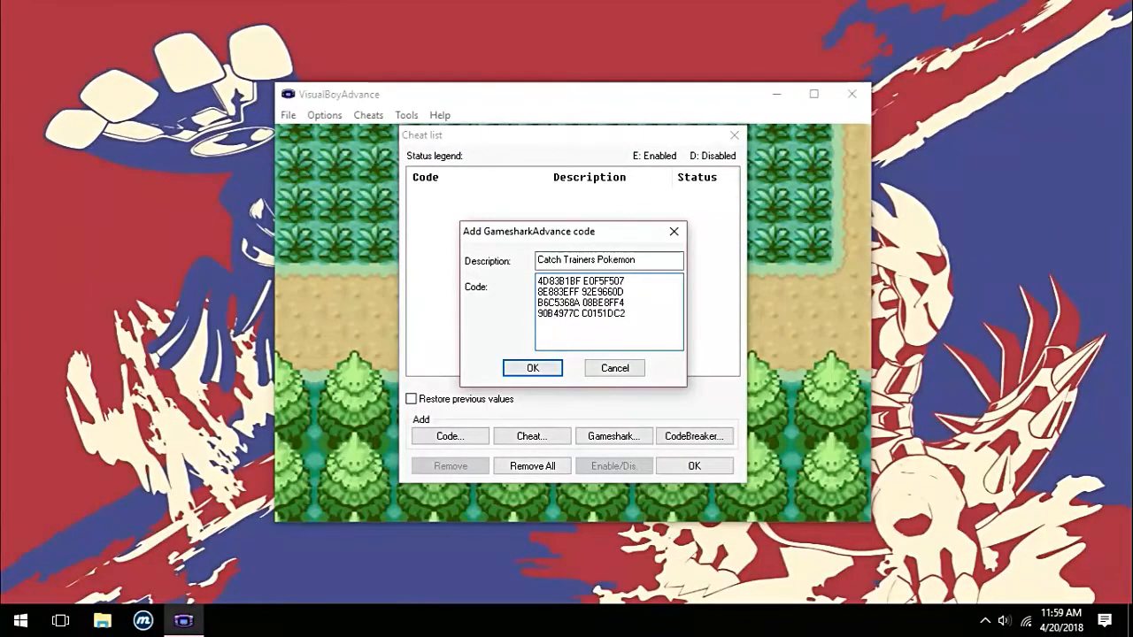
click(532, 367)
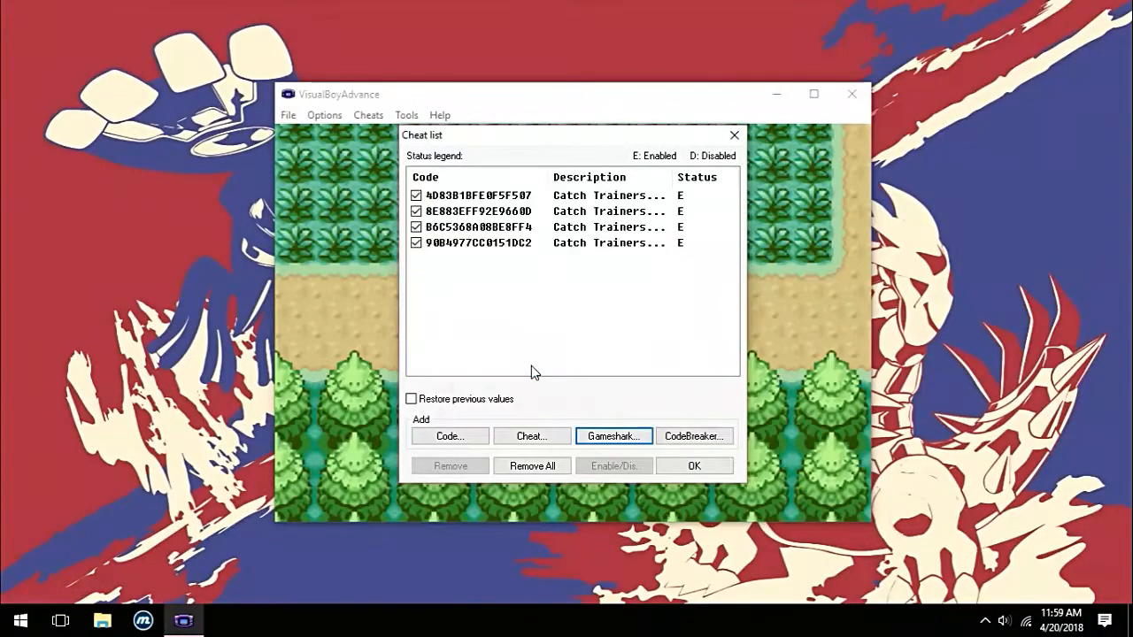
click(694, 466)
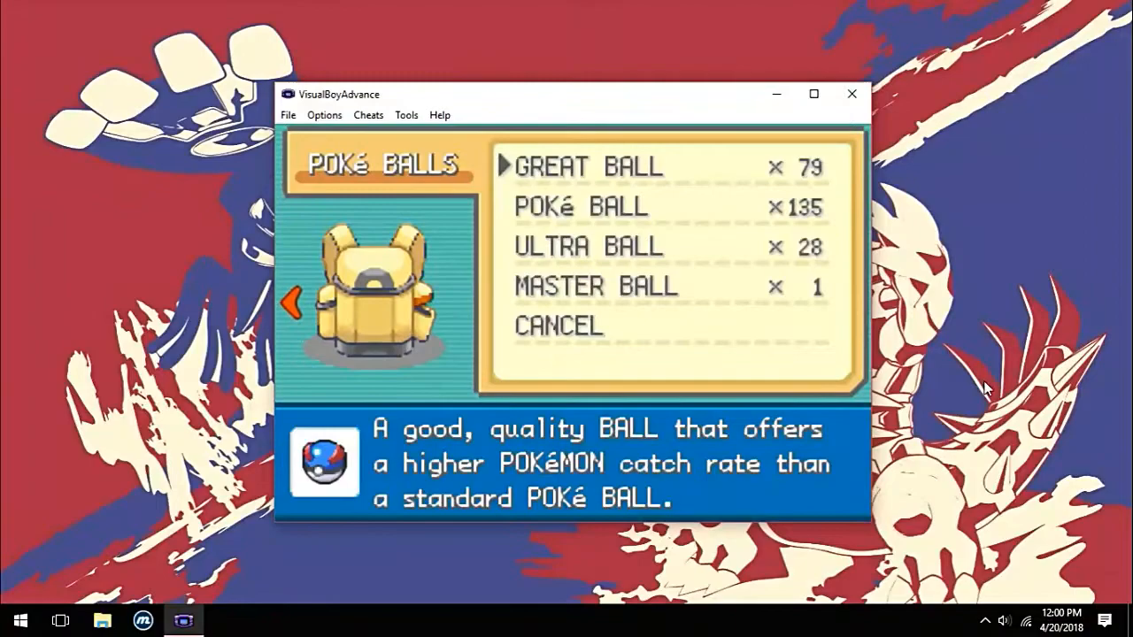
Move down to the Ultra Ball in the bag's Poké Balls pocket
key(down)
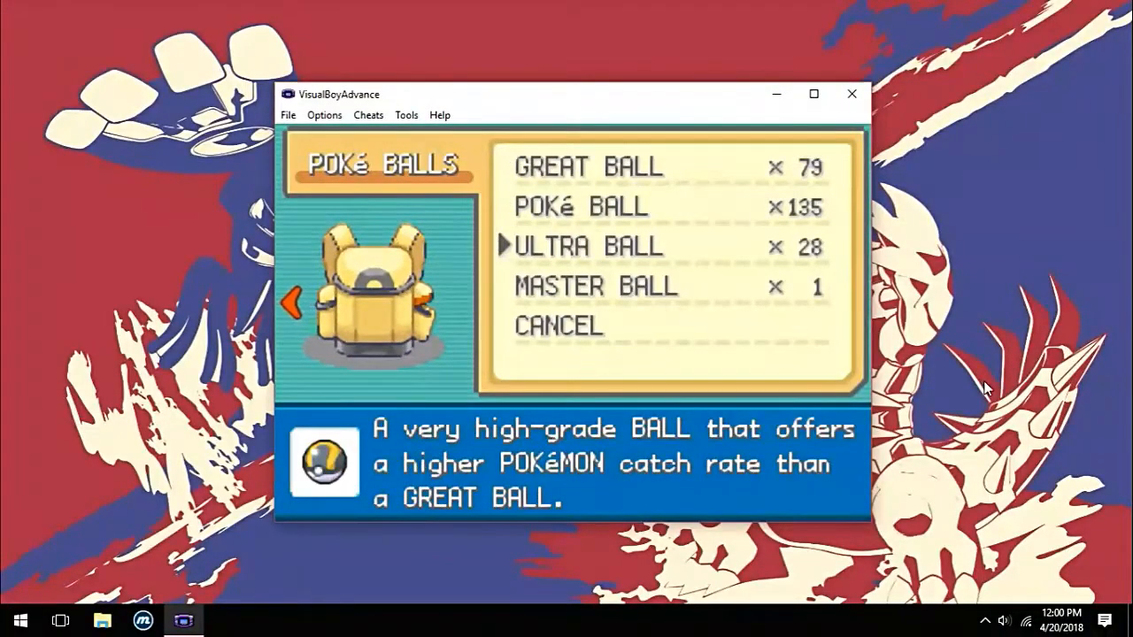